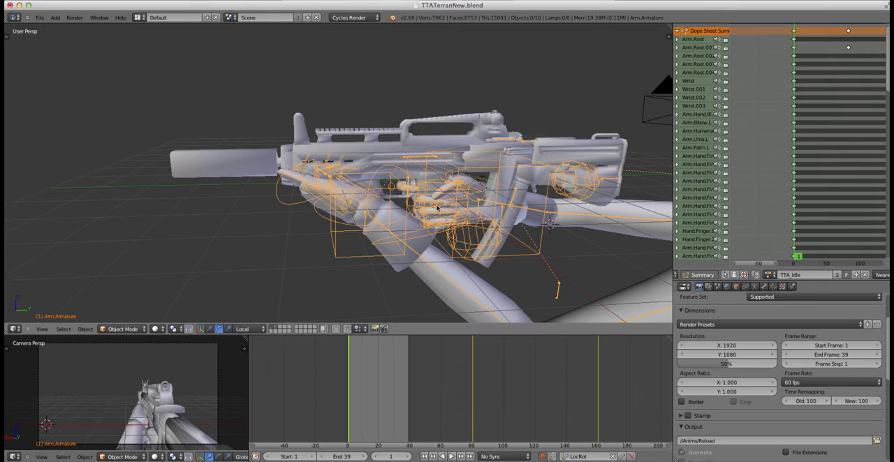
pyautogui.moveTo(316, 183)
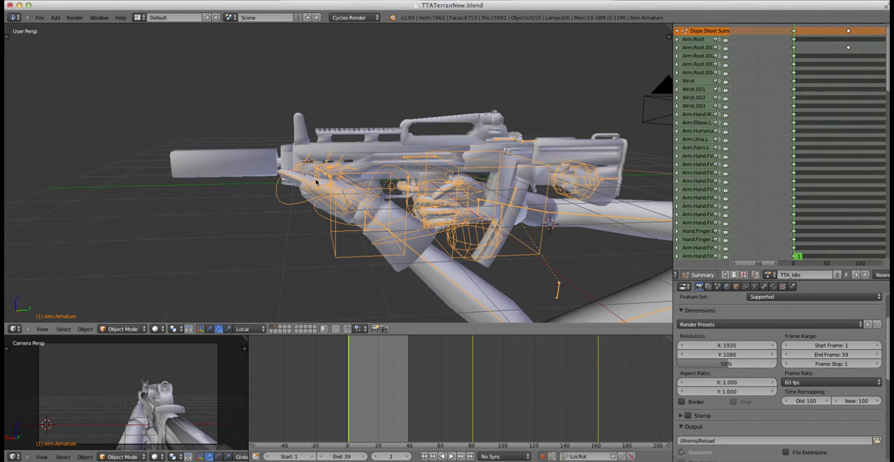
pyautogui.moveTo(391, 184)
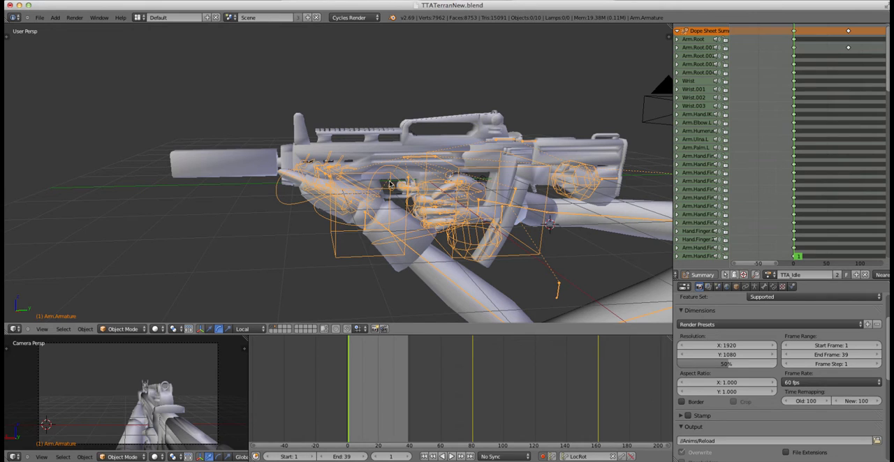
pyautogui.moveTo(499, 177)
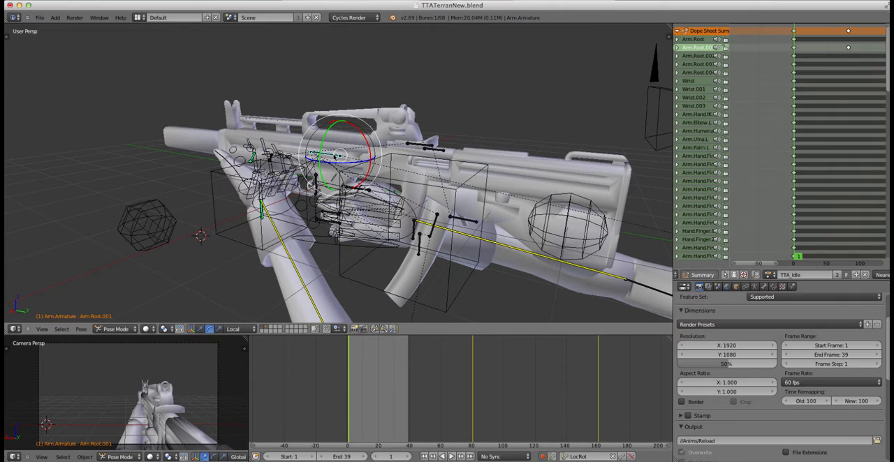
pyautogui.moveTo(470, 199)
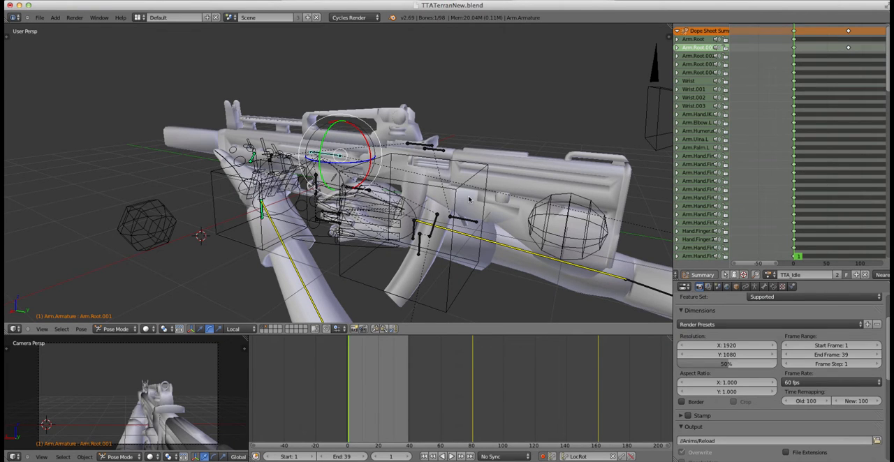
pyautogui.moveTo(274, 197)
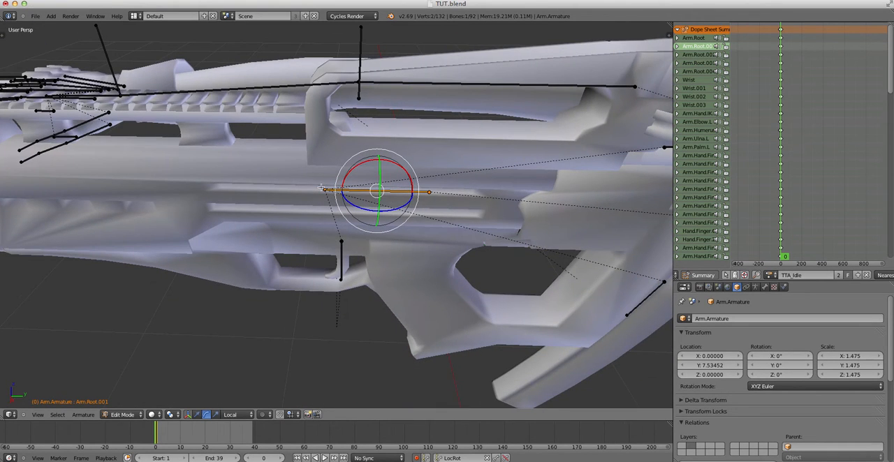
# Place a new bone along the gun body and switch to axis-constrained moving
pyautogui.moveTo(377, 192); pyautogui.dragTo(324, 192)
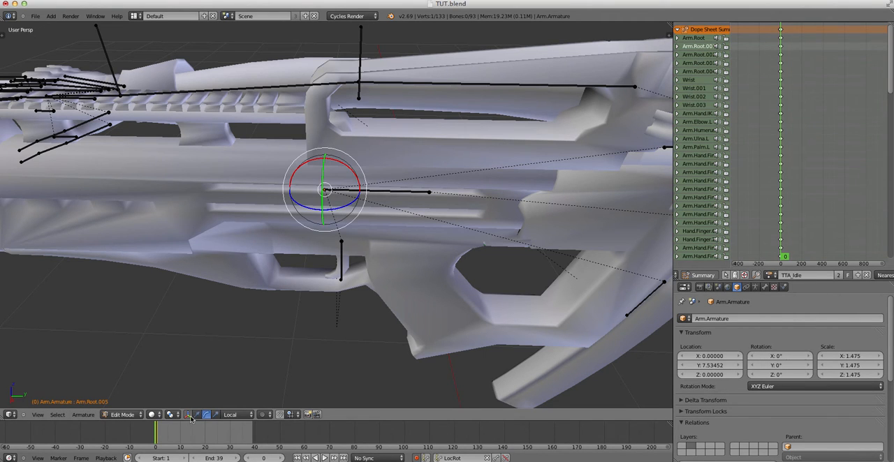
pyautogui.click(197, 415)
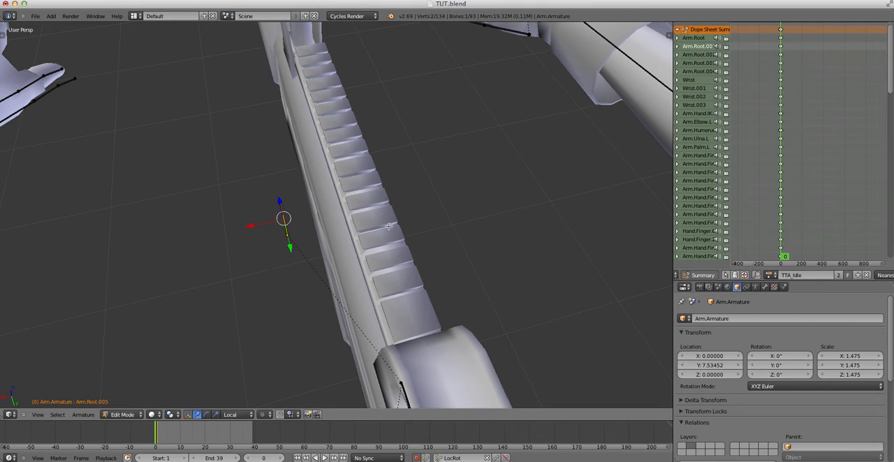
pyautogui.moveTo(333, 245)
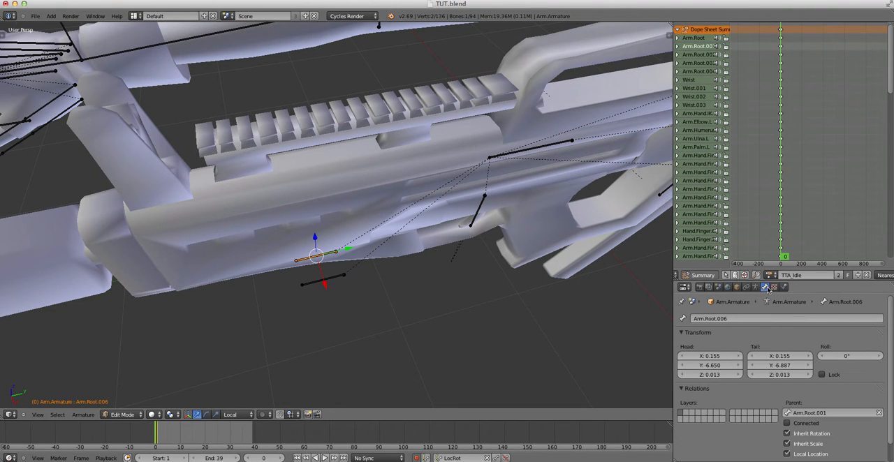
pyautogui.moveTo(756, 309)
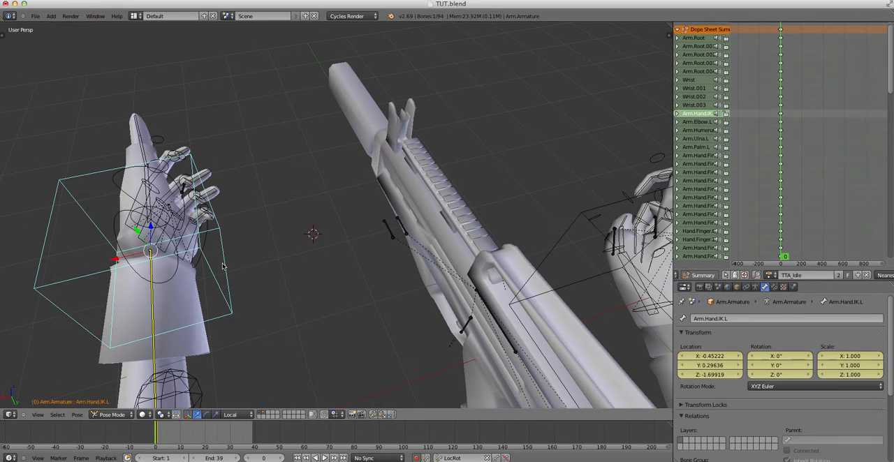
# Orbit the view around the left hand and gun
pyautogui.moveTo(150, 255); pyautogui.dragTo(433, 300)
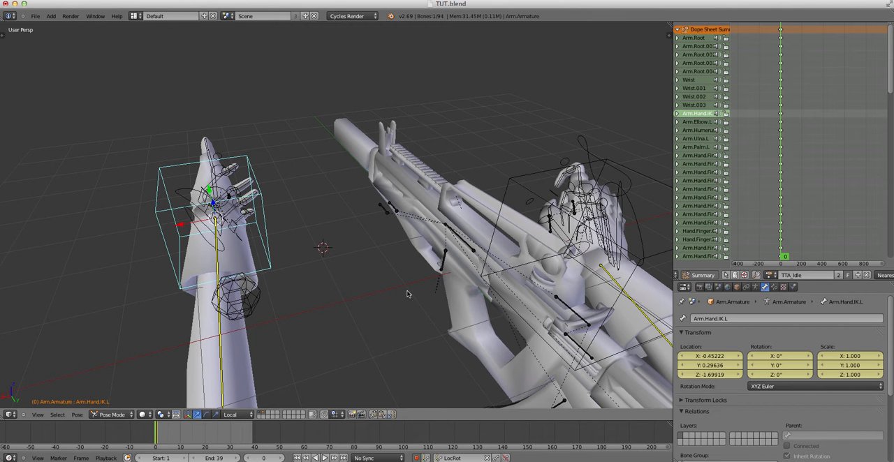
pyautogui.moveTo(435, 311)
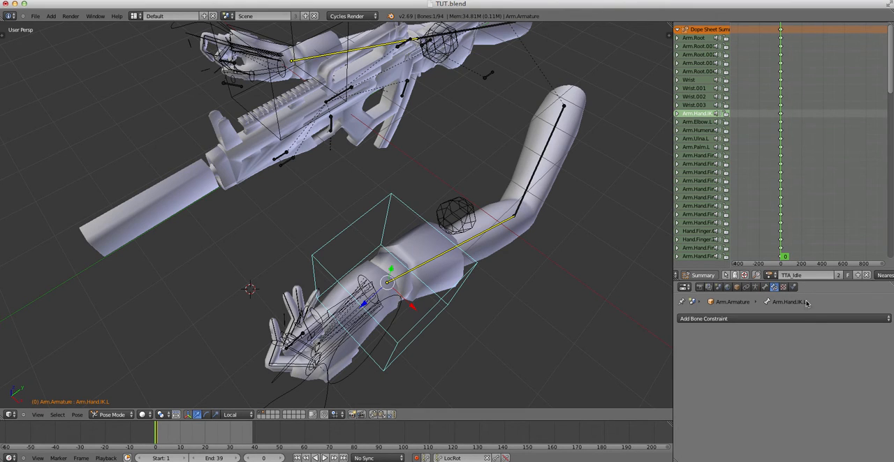
# Add a constraint to Arm.Hand.IK.L, accidentally creating a Locked Track
pyautogui.click(703, 318)
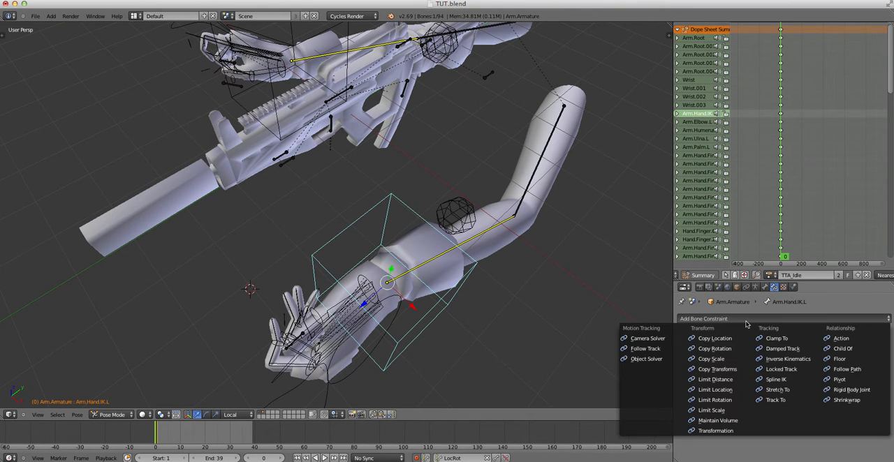
pyautogui.moveTo(716, 369)
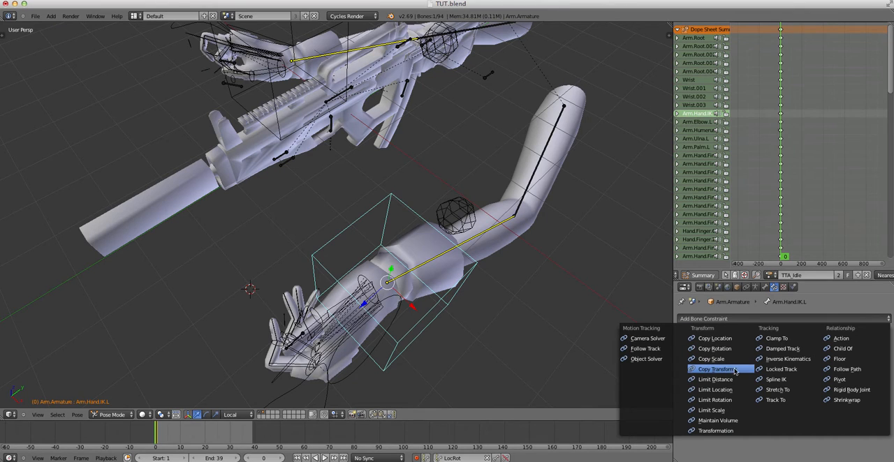
pyautogui.click(779, 369)
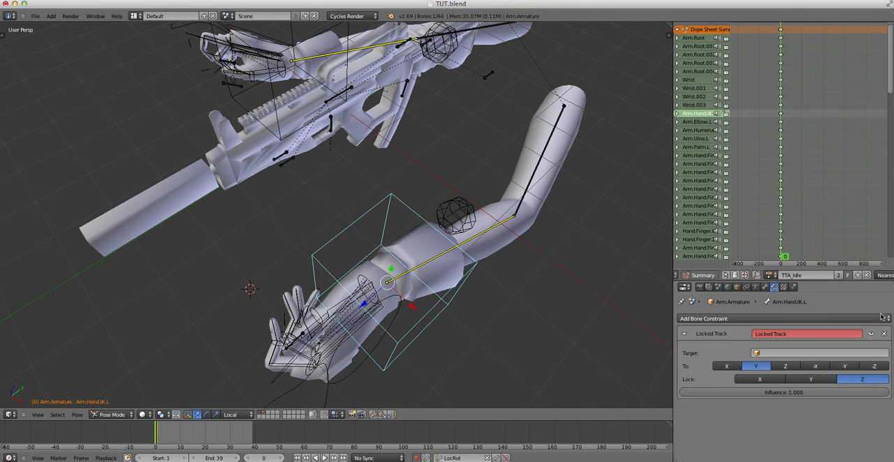
pyautogui.click(806, 333)
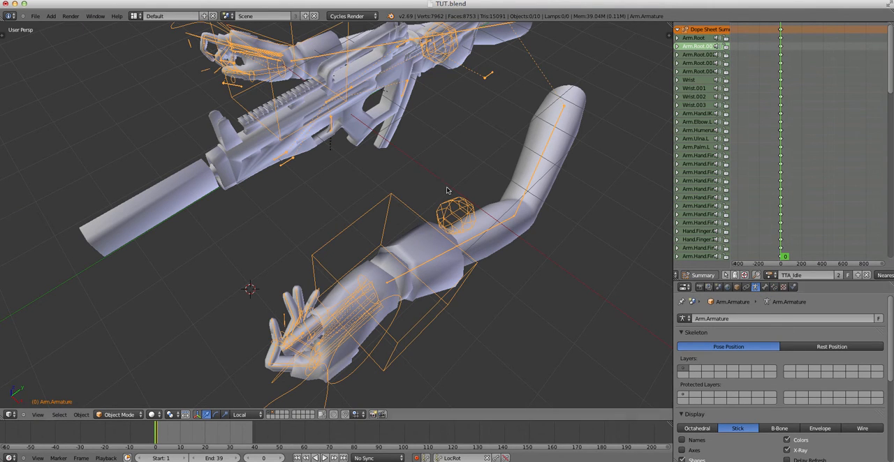
pyautogui.moveTo(472, 206)
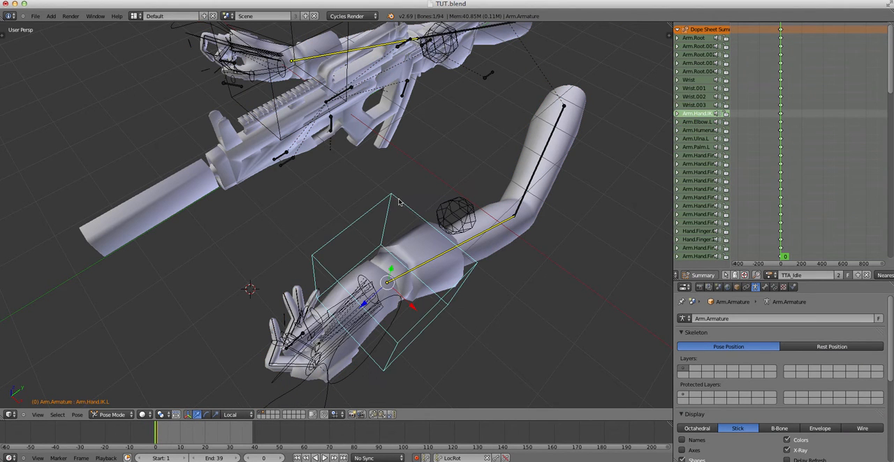
# Add Copy Transforms targeting base_Grip on Arm.Hand.IK.L and test influence between 0 and 1
pyautogui.click(803, 353)
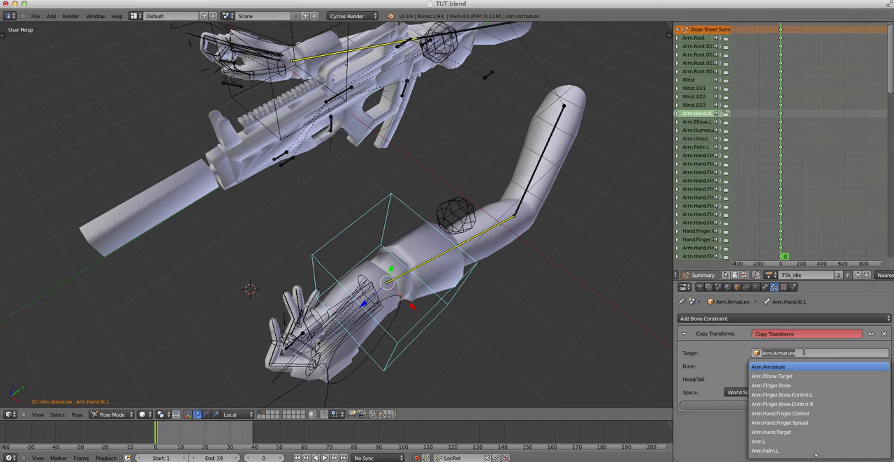
pyautogui.click(768, 367)
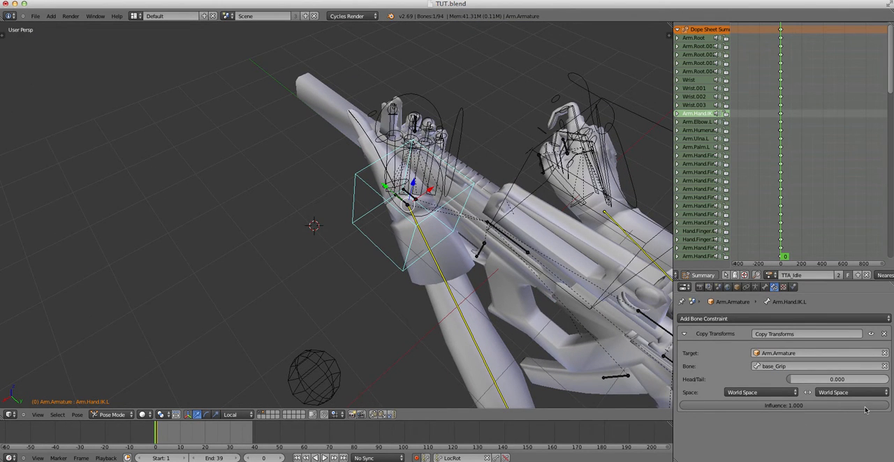
pyautogui.moveTo(866, 406); pyautogui.dragTo(737, 405)
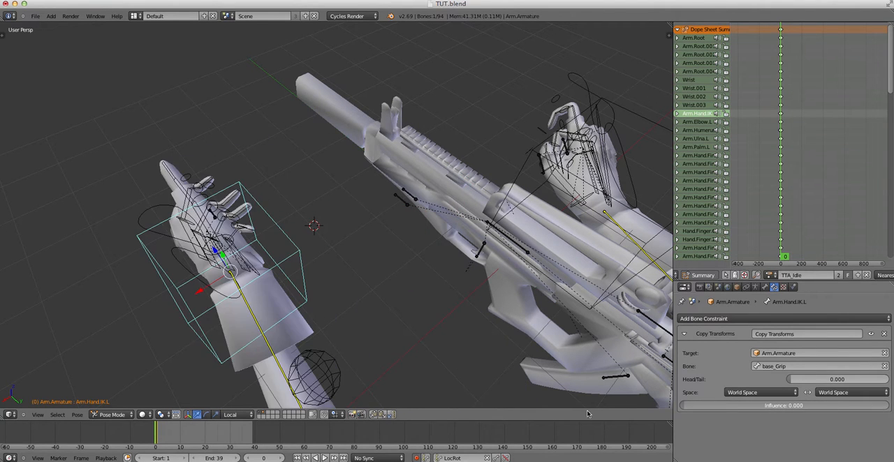
pyautogui.moveTo(705, 406); pyautogui.dragTo(887, 406)
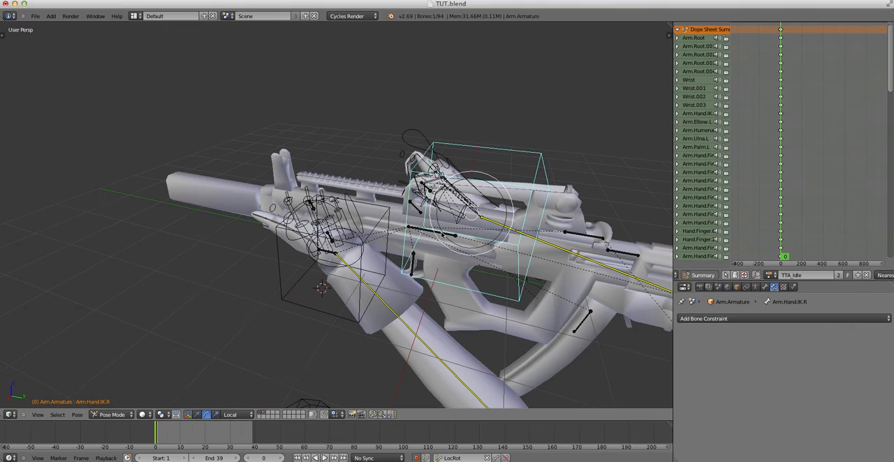
# Select the gun's Arm.Root.001 bone in pose mode
pyautogui.click(454, 237)
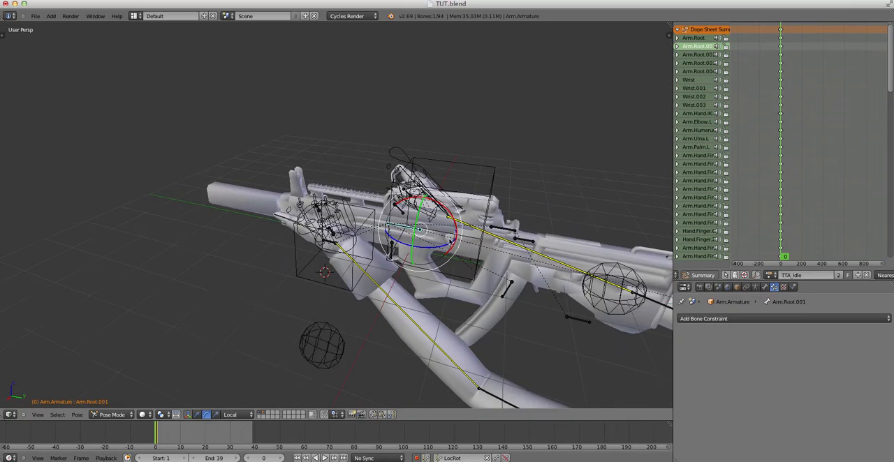
# Rotate Arm.Root.001 to check that both hands follow the gun
pyautogui.moveTo(419, 231); pyautogui.dragTo(489, 279)
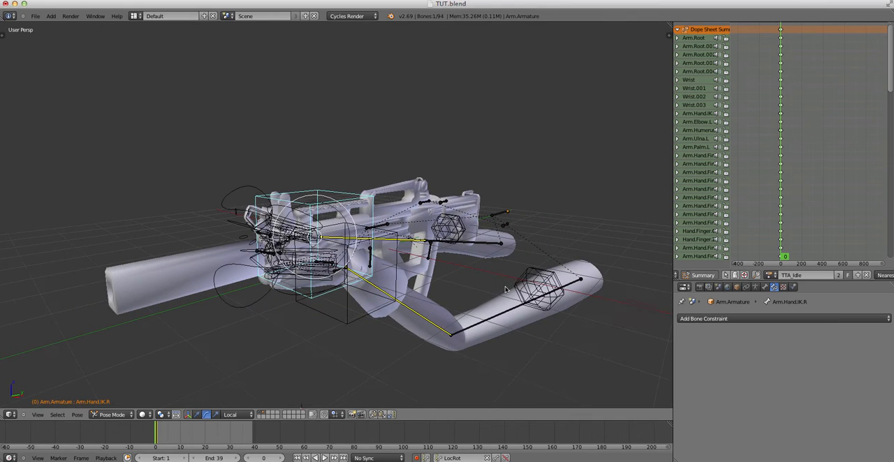
pyautogui.moveTo(502, 293)
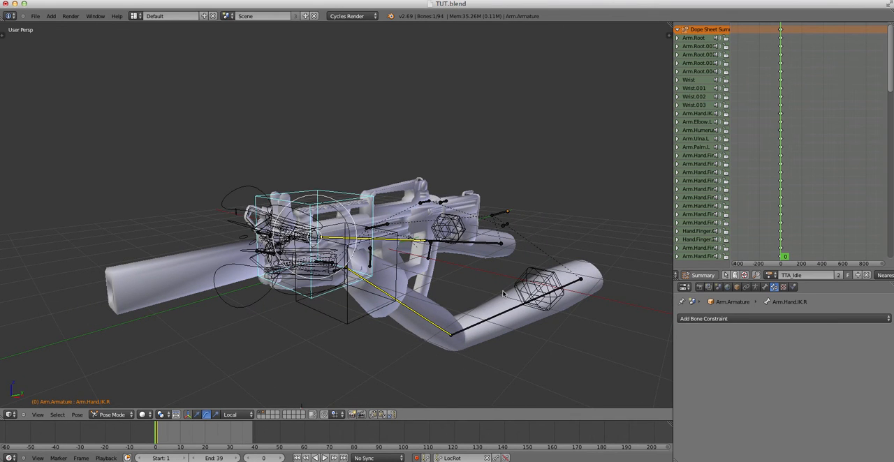